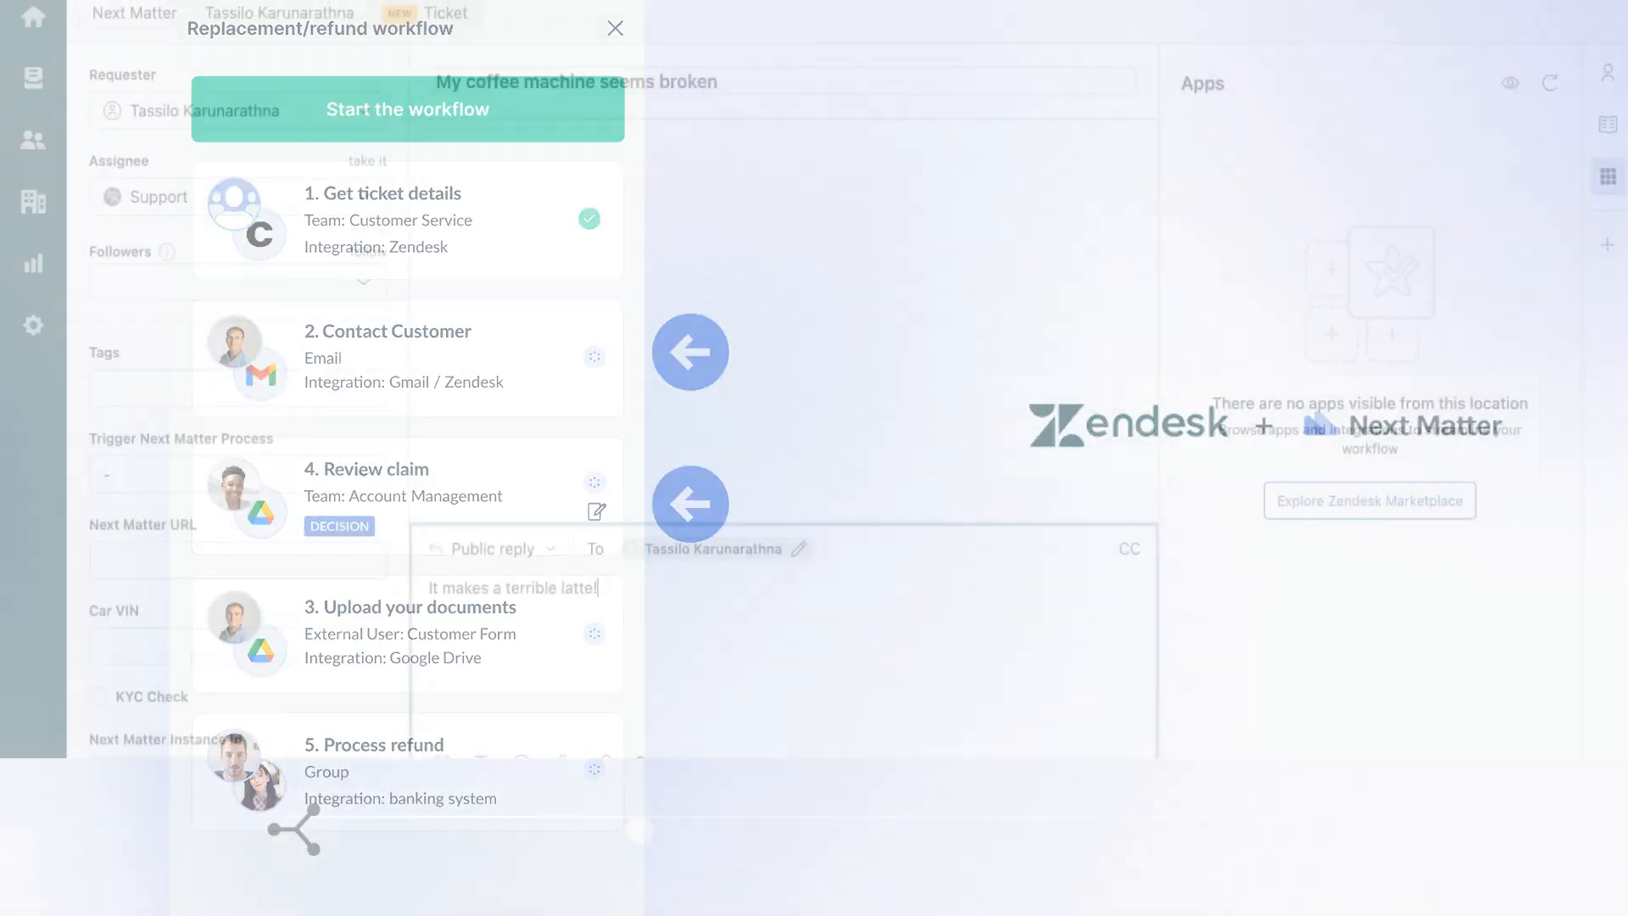
click(614, 29)
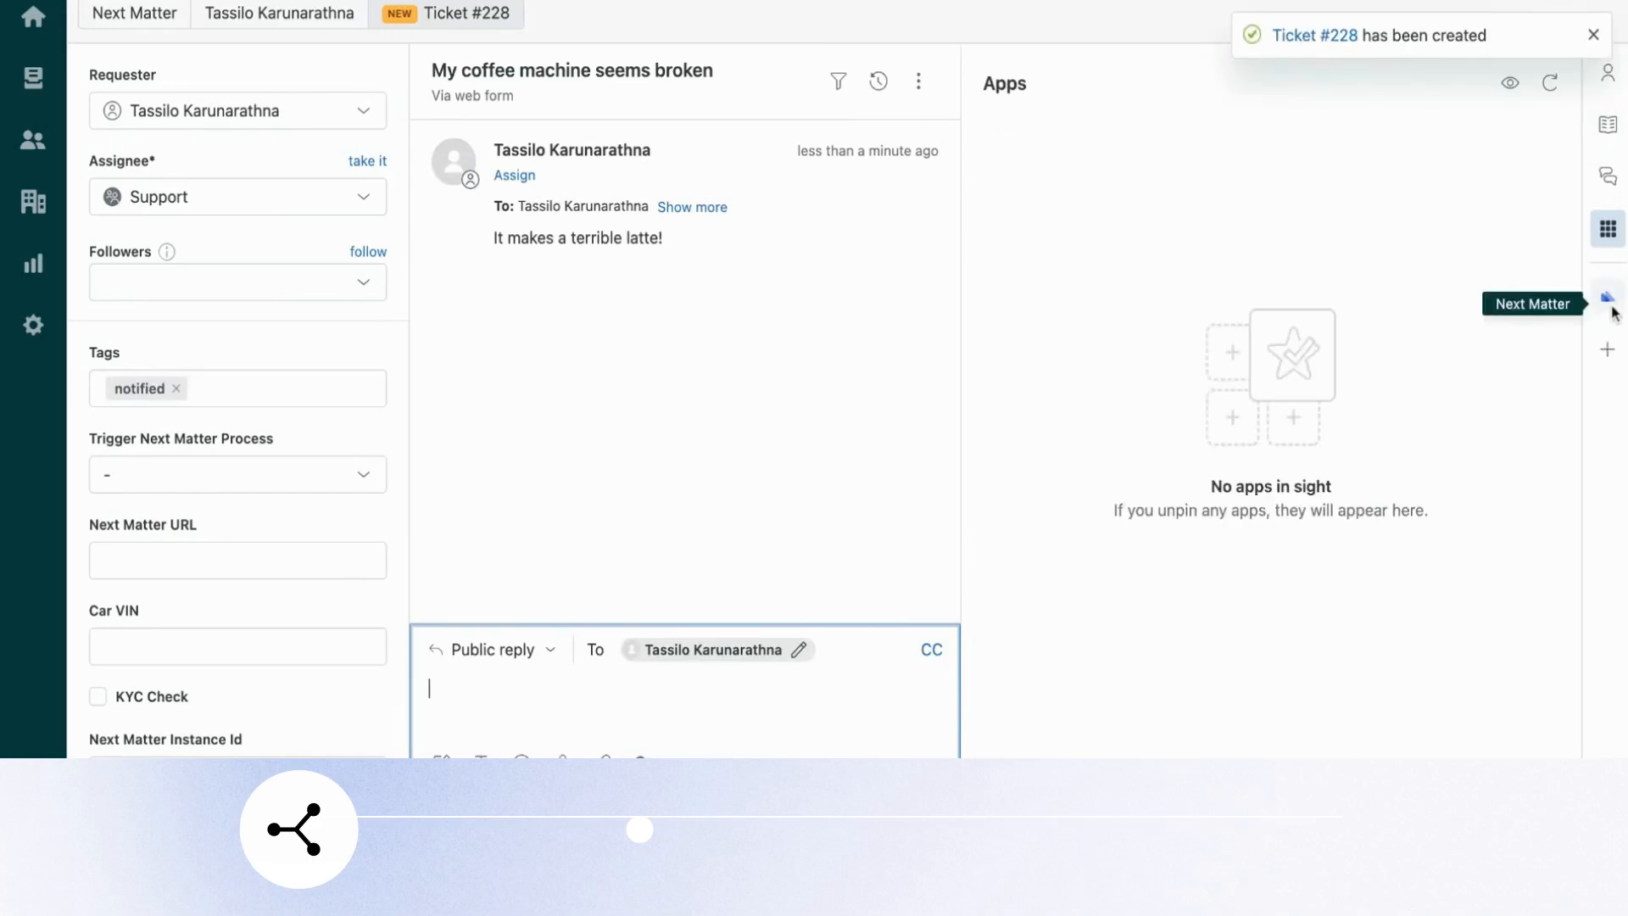
Step: Launch the 'Product return / refund / repair' process and mark step 1 Summary complete
click(1606, 296)
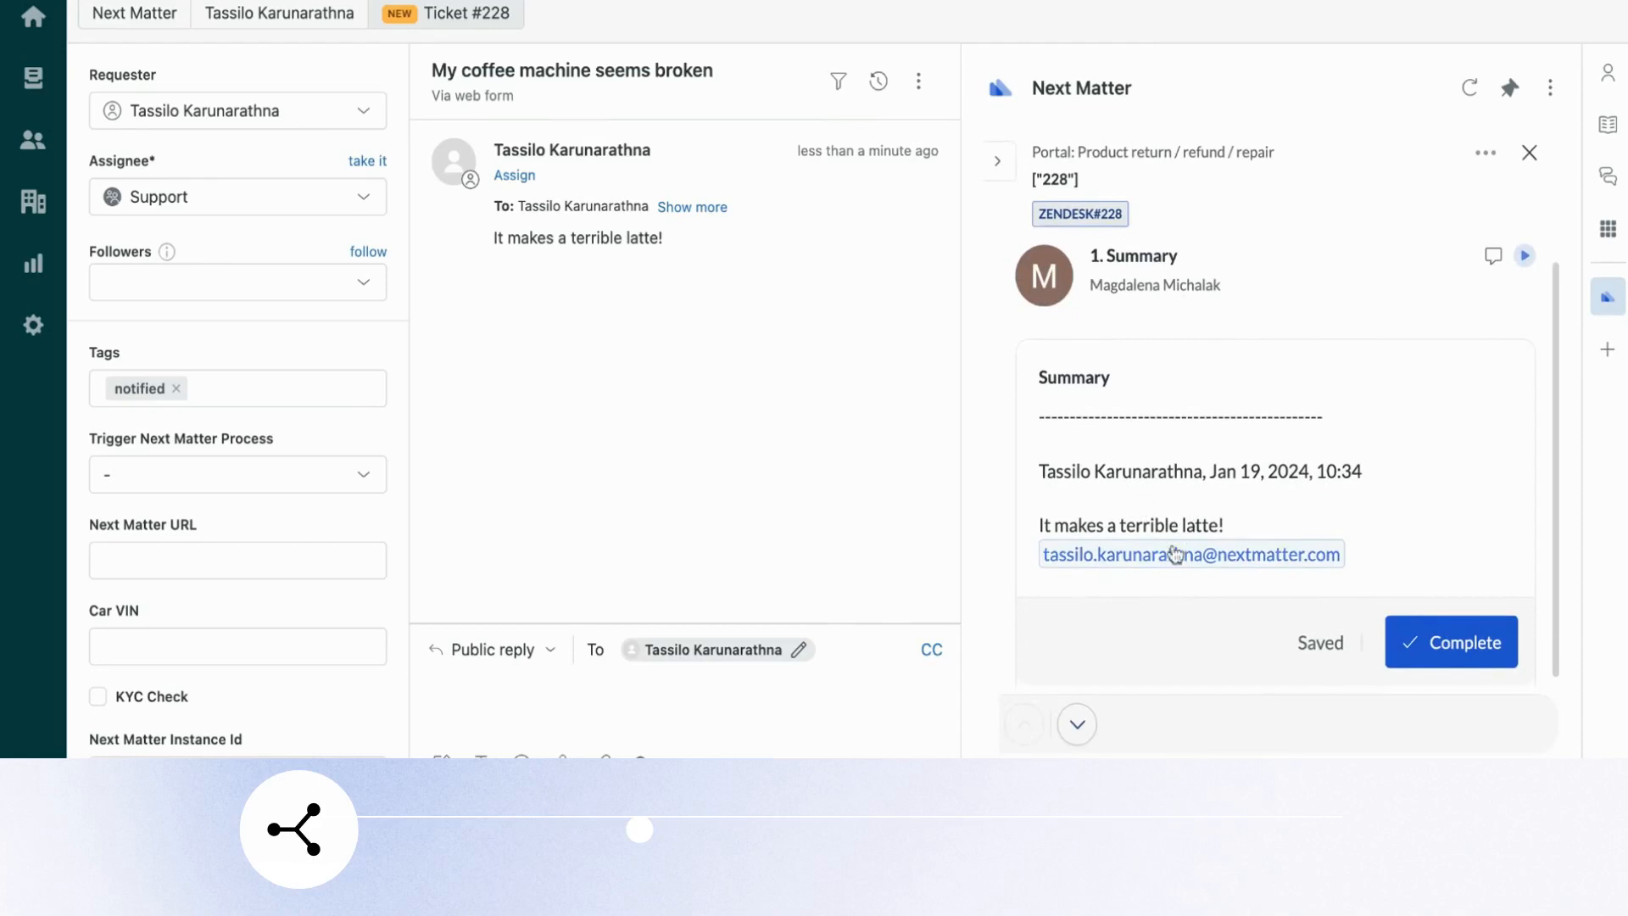
click(1449, 641)
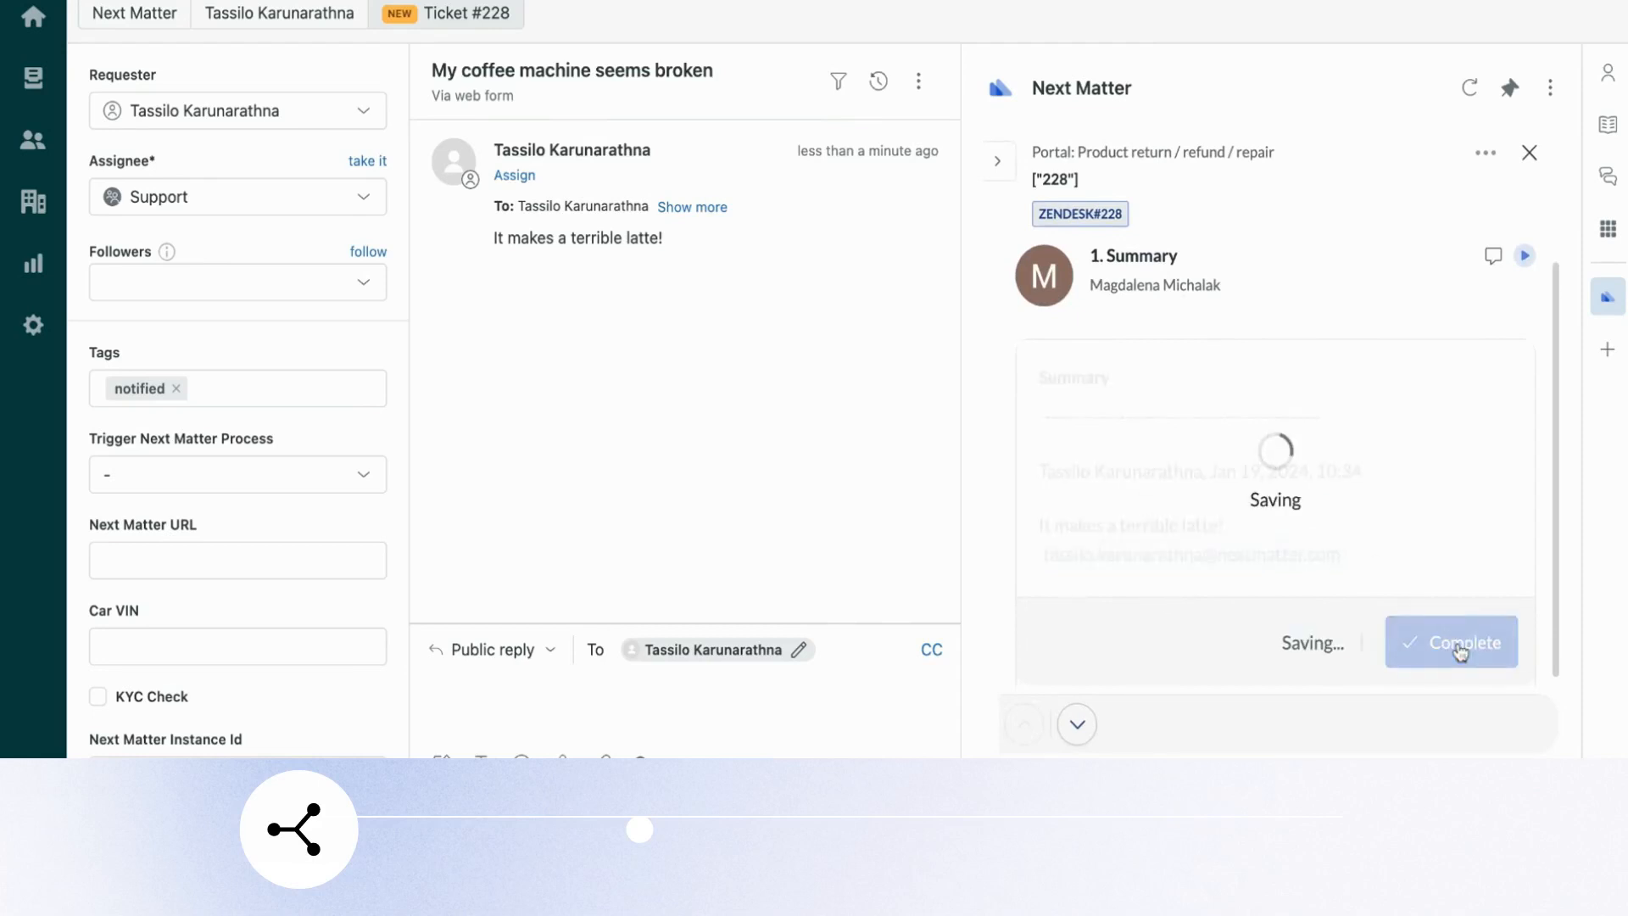
Step: Confirm the Summary step so the auto-reply posts and step 3 Assess return information appears
click(1450, 641)
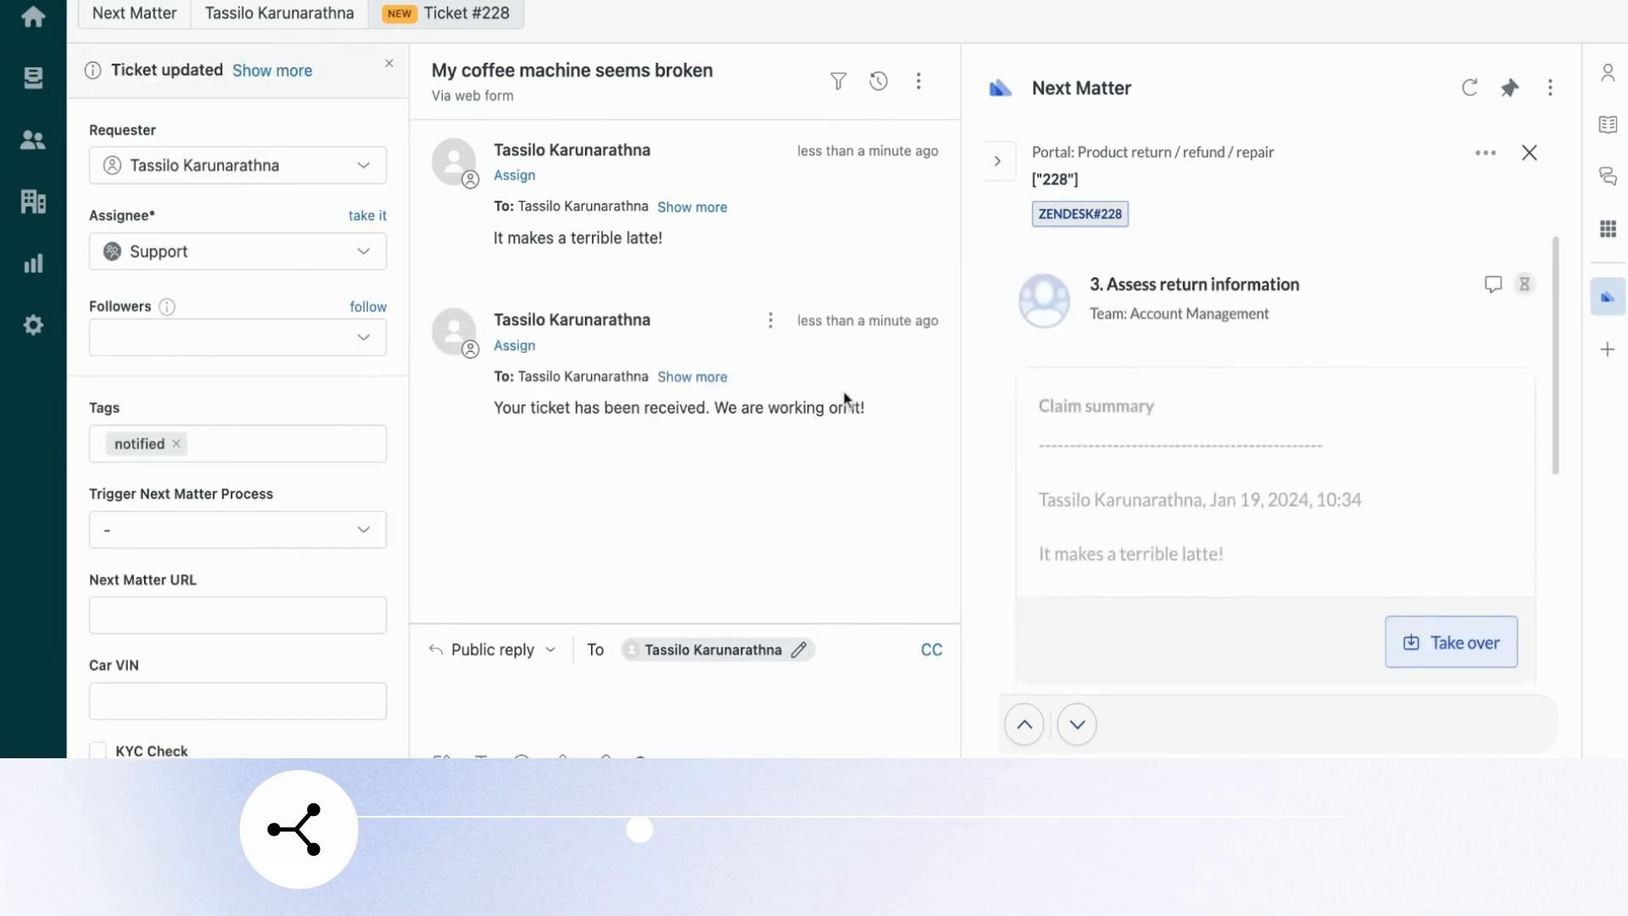
mouse_move(1214, 376)
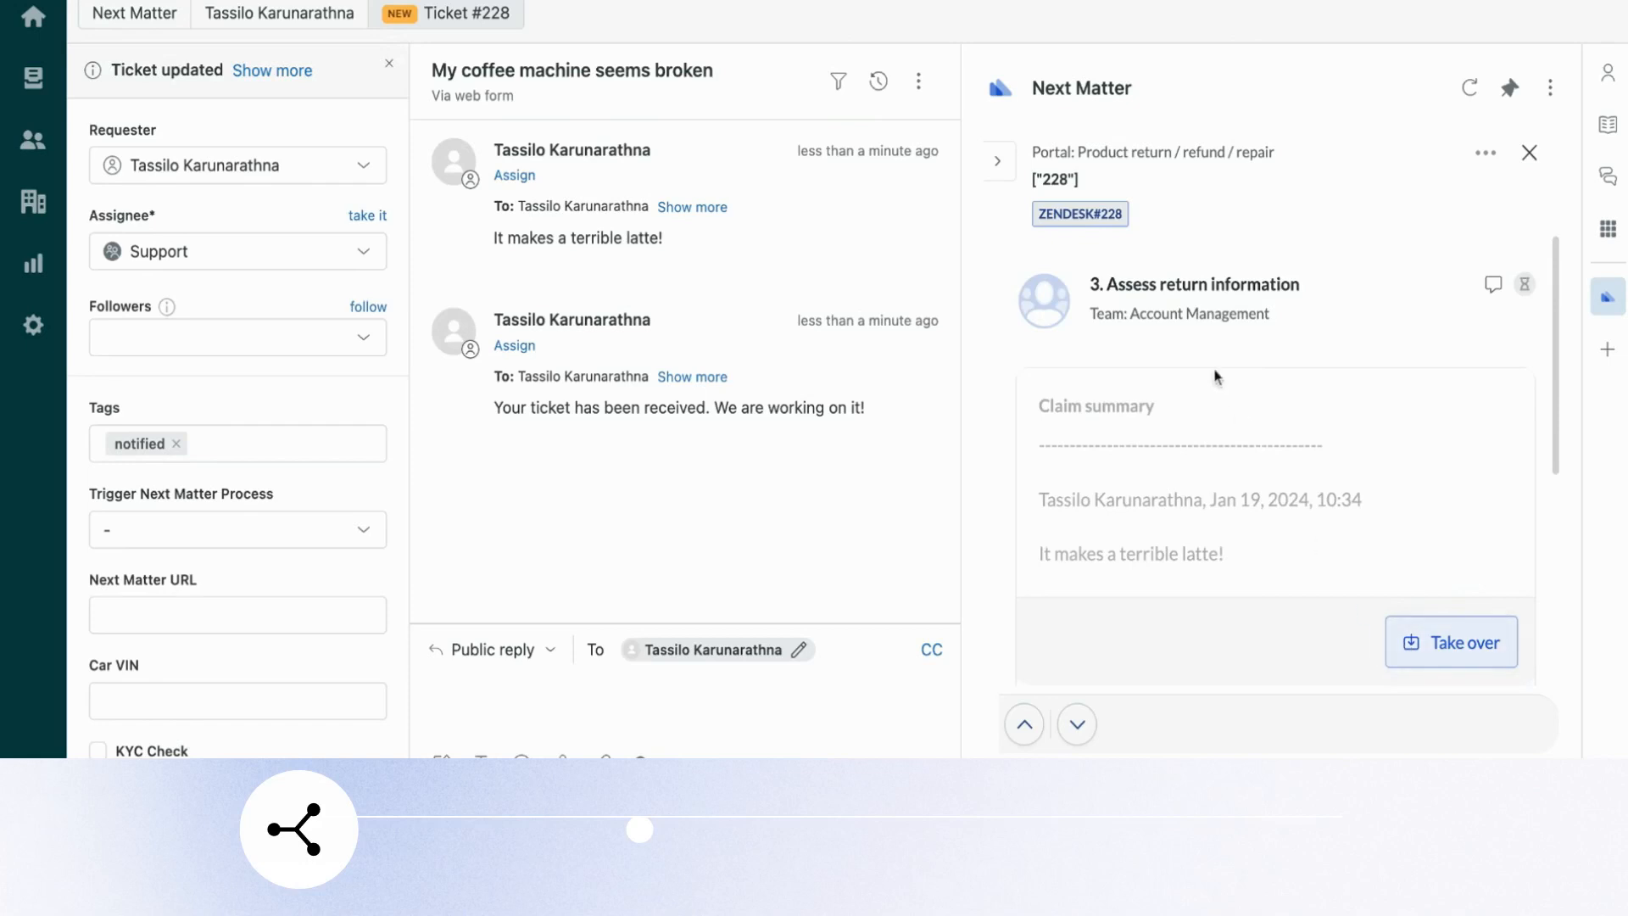
mouse_move(1362, 427)
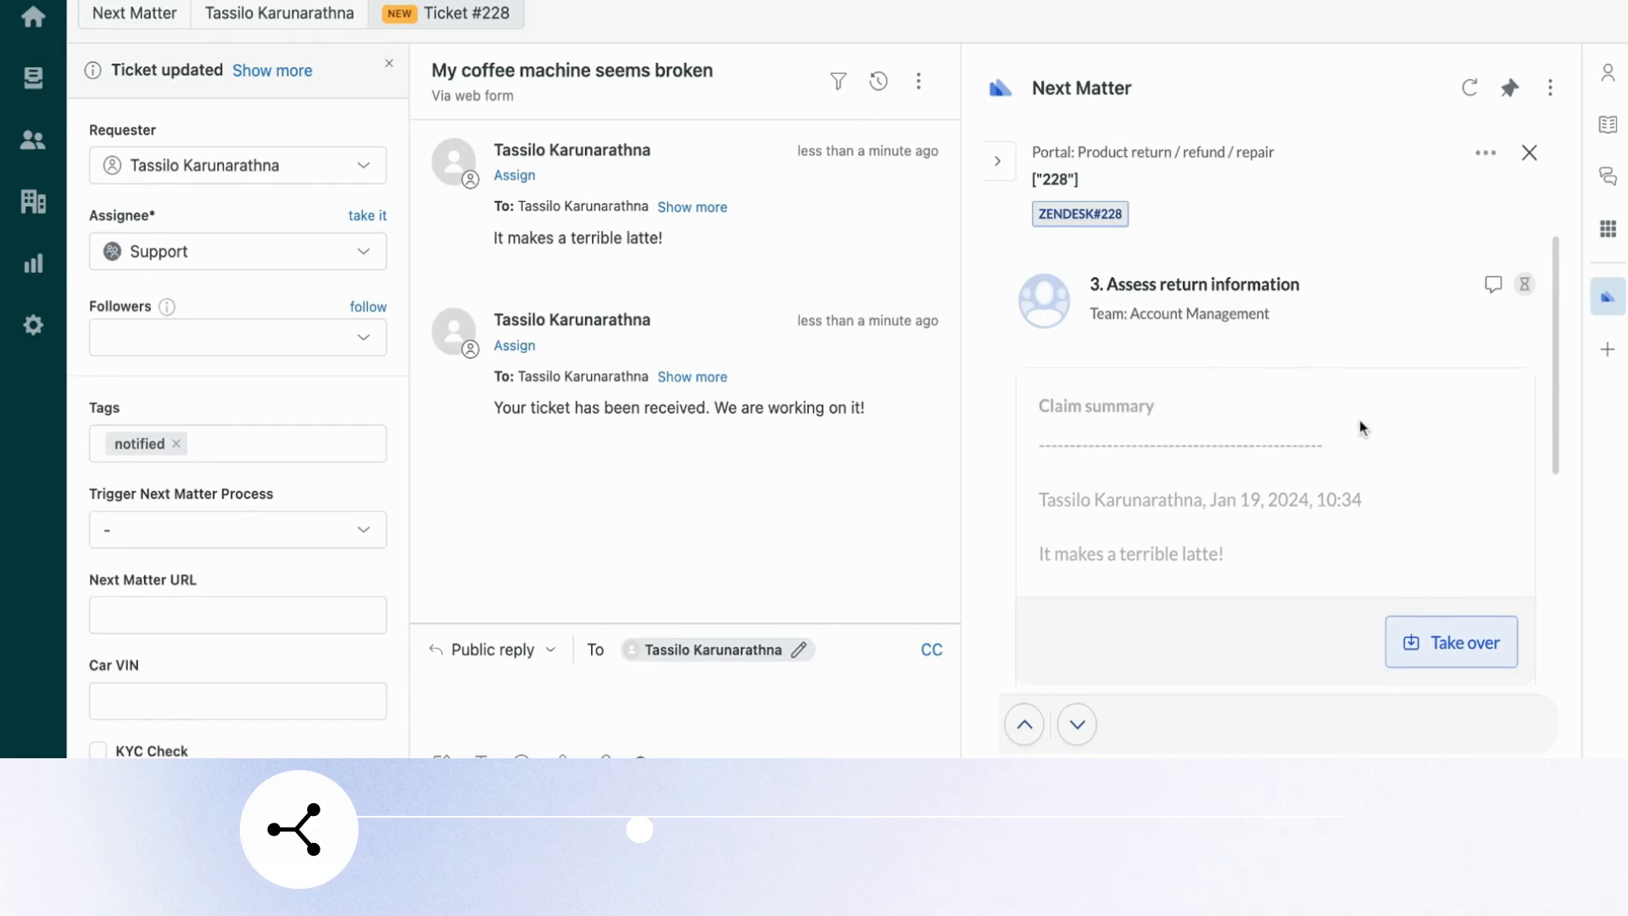
Step: Take over step 3 Assess return information and review its claim approval options
click(1450, 641)
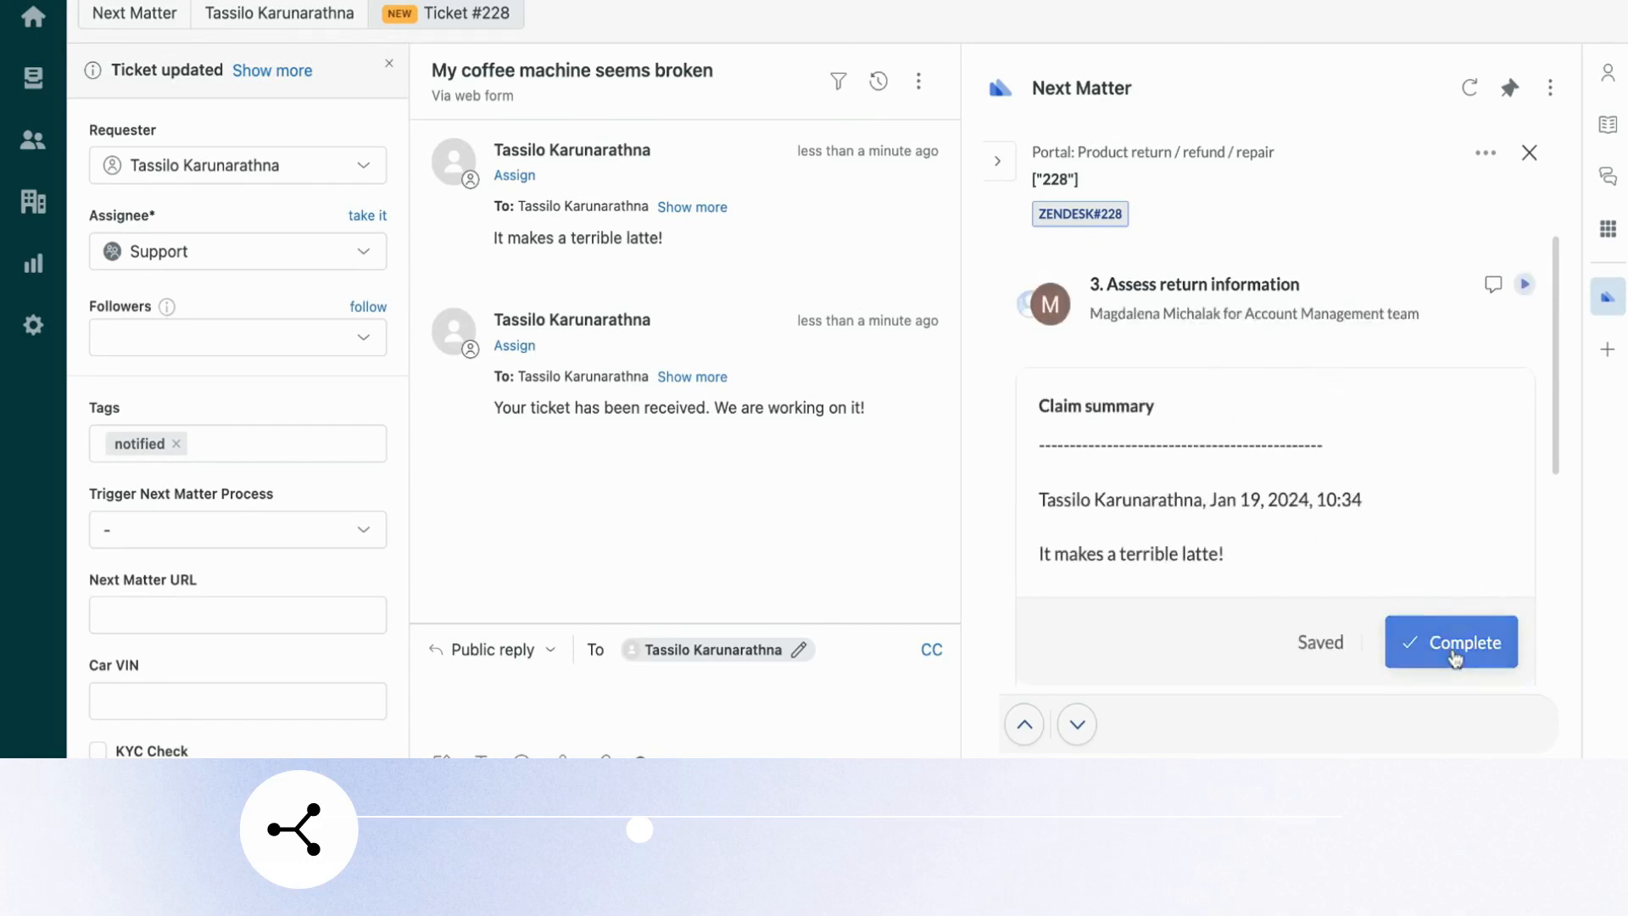
scroll(down, 3)
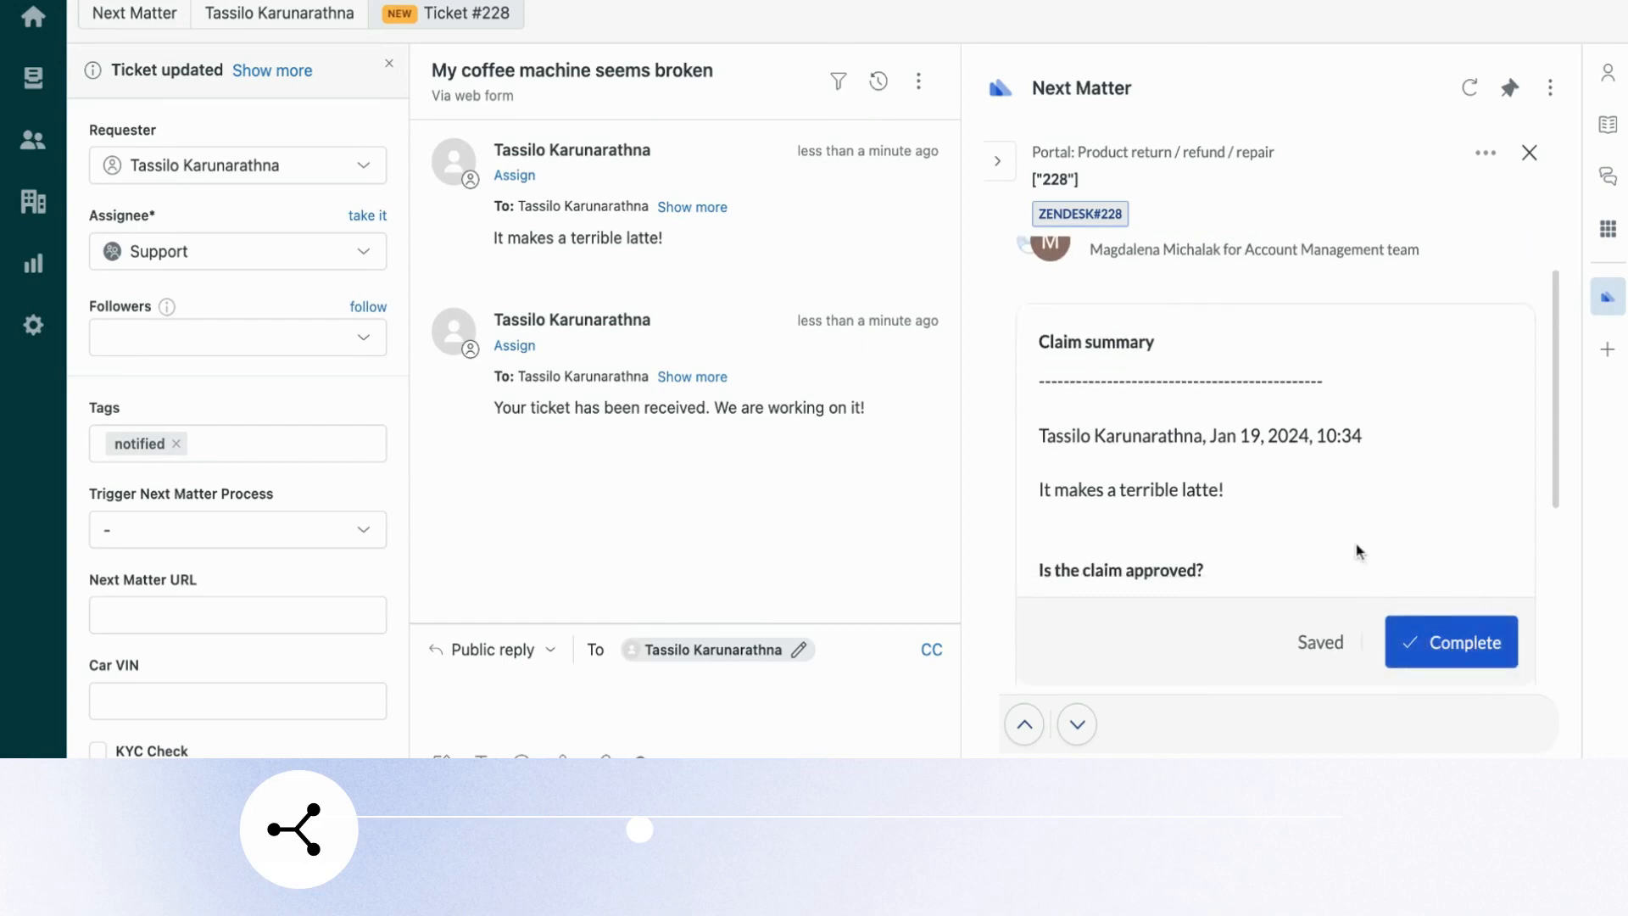
scroll(down, 3)
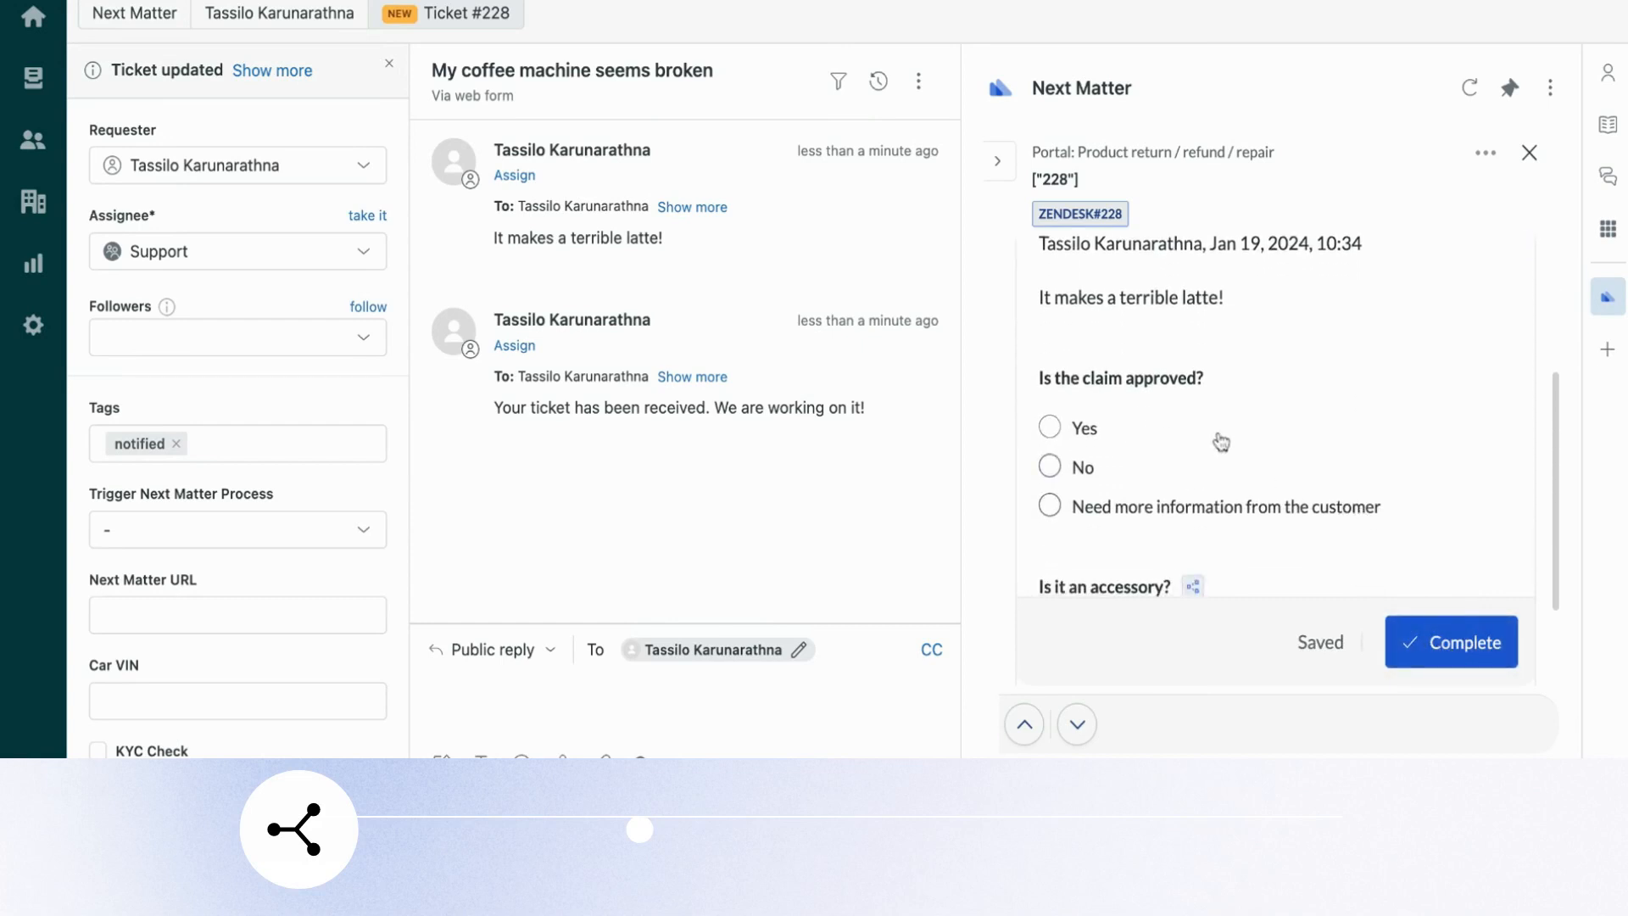
scroll(up, 3)
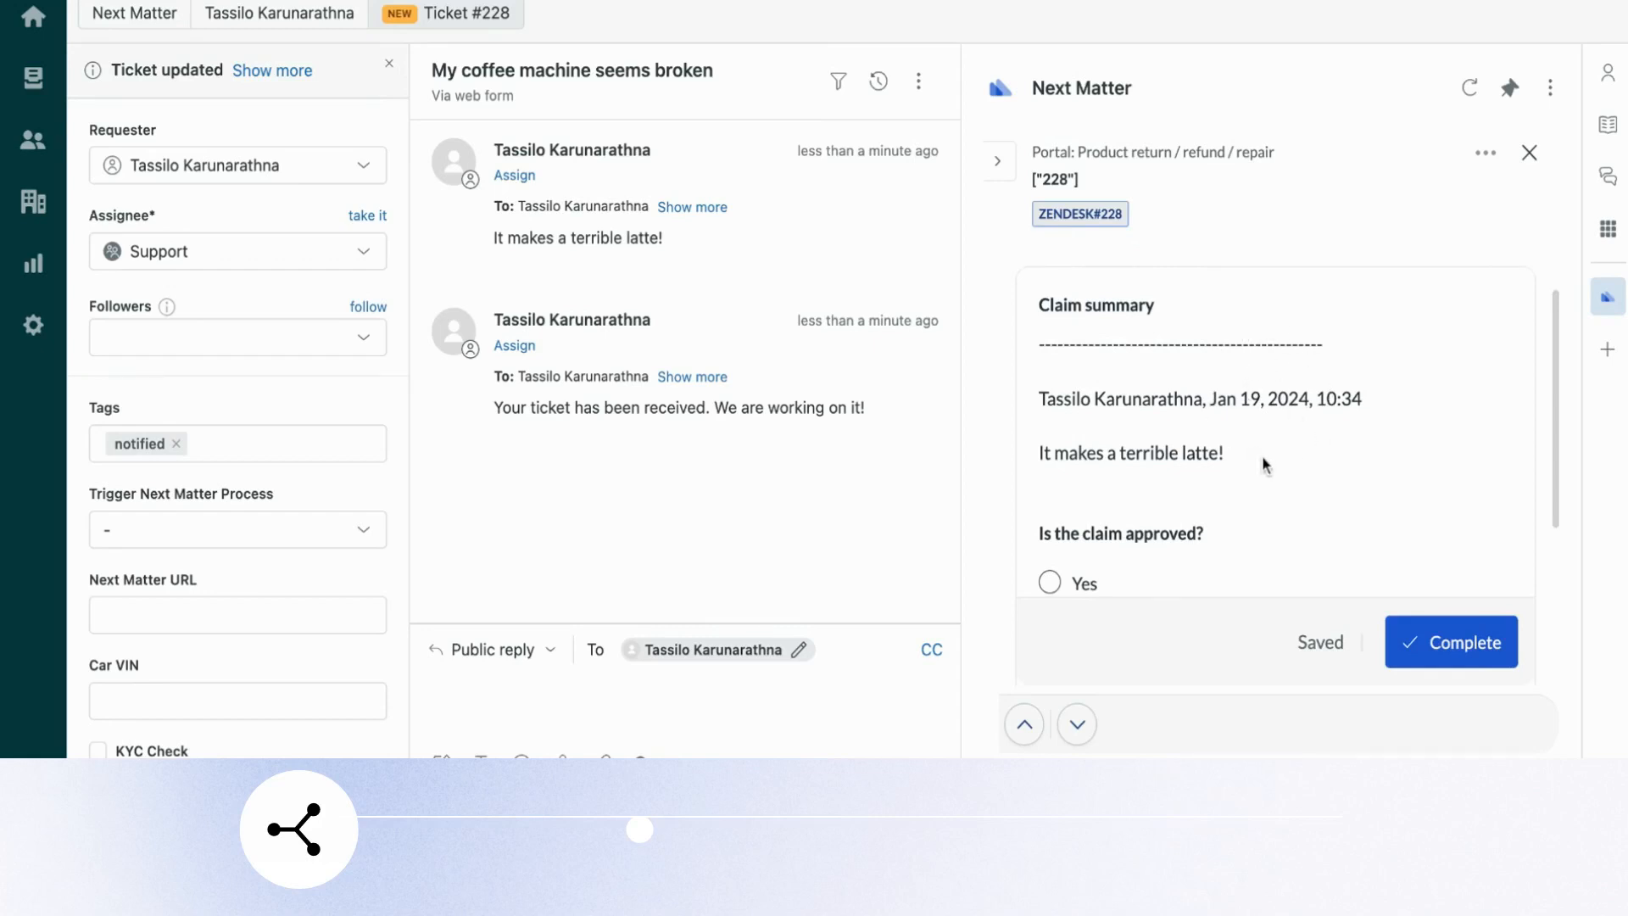
scroll(down, 3)
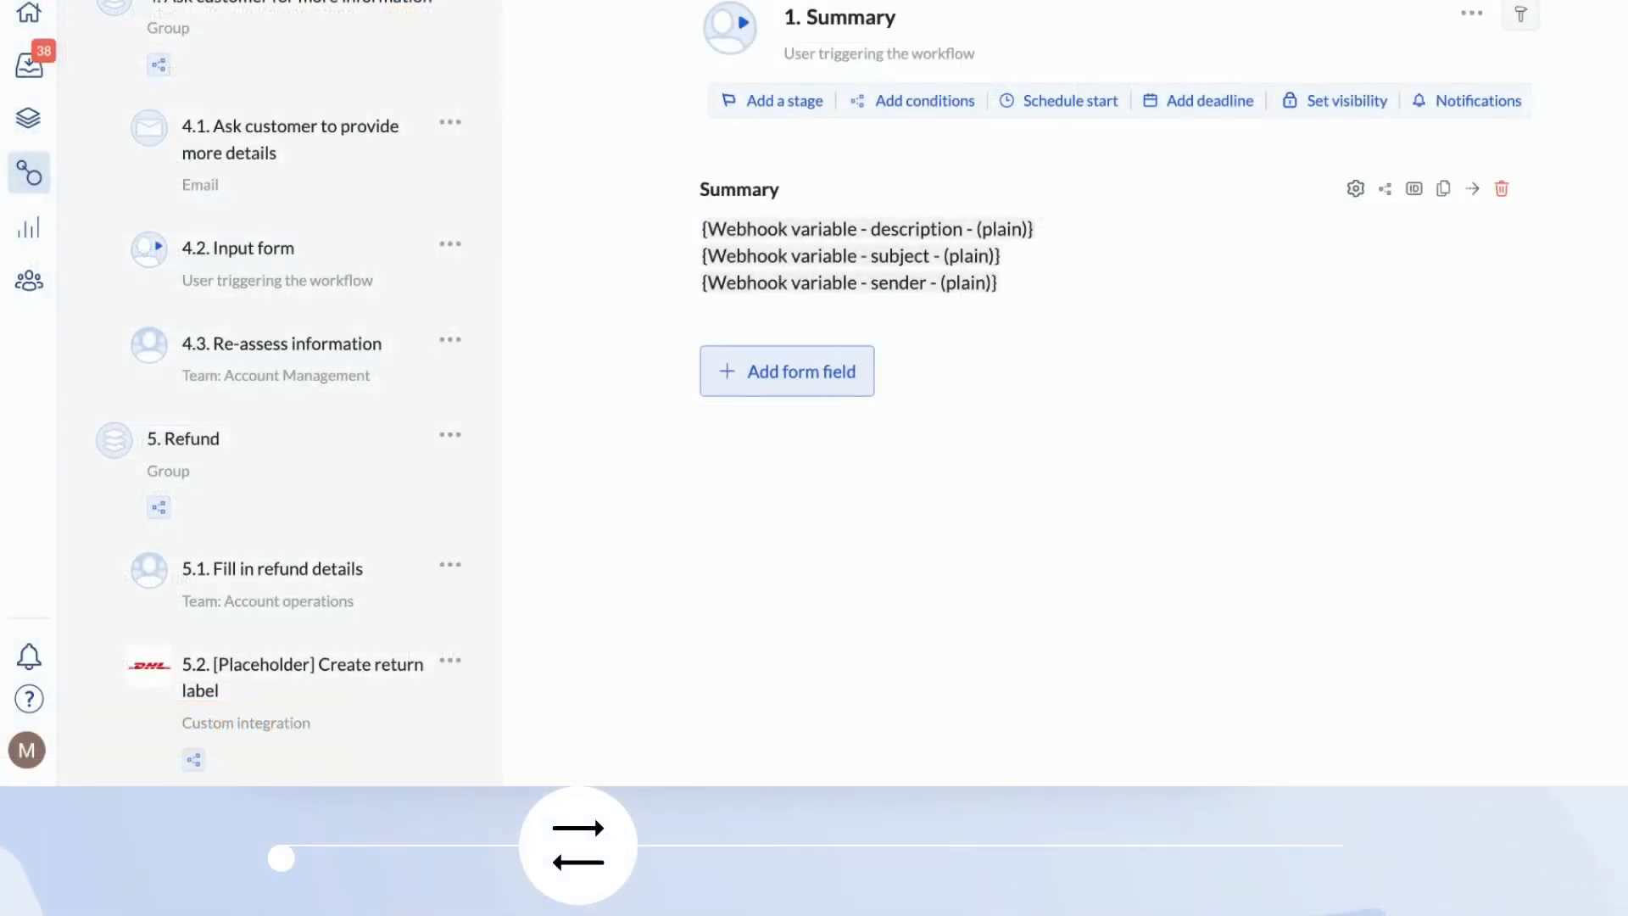
mouse_move(769, 590)
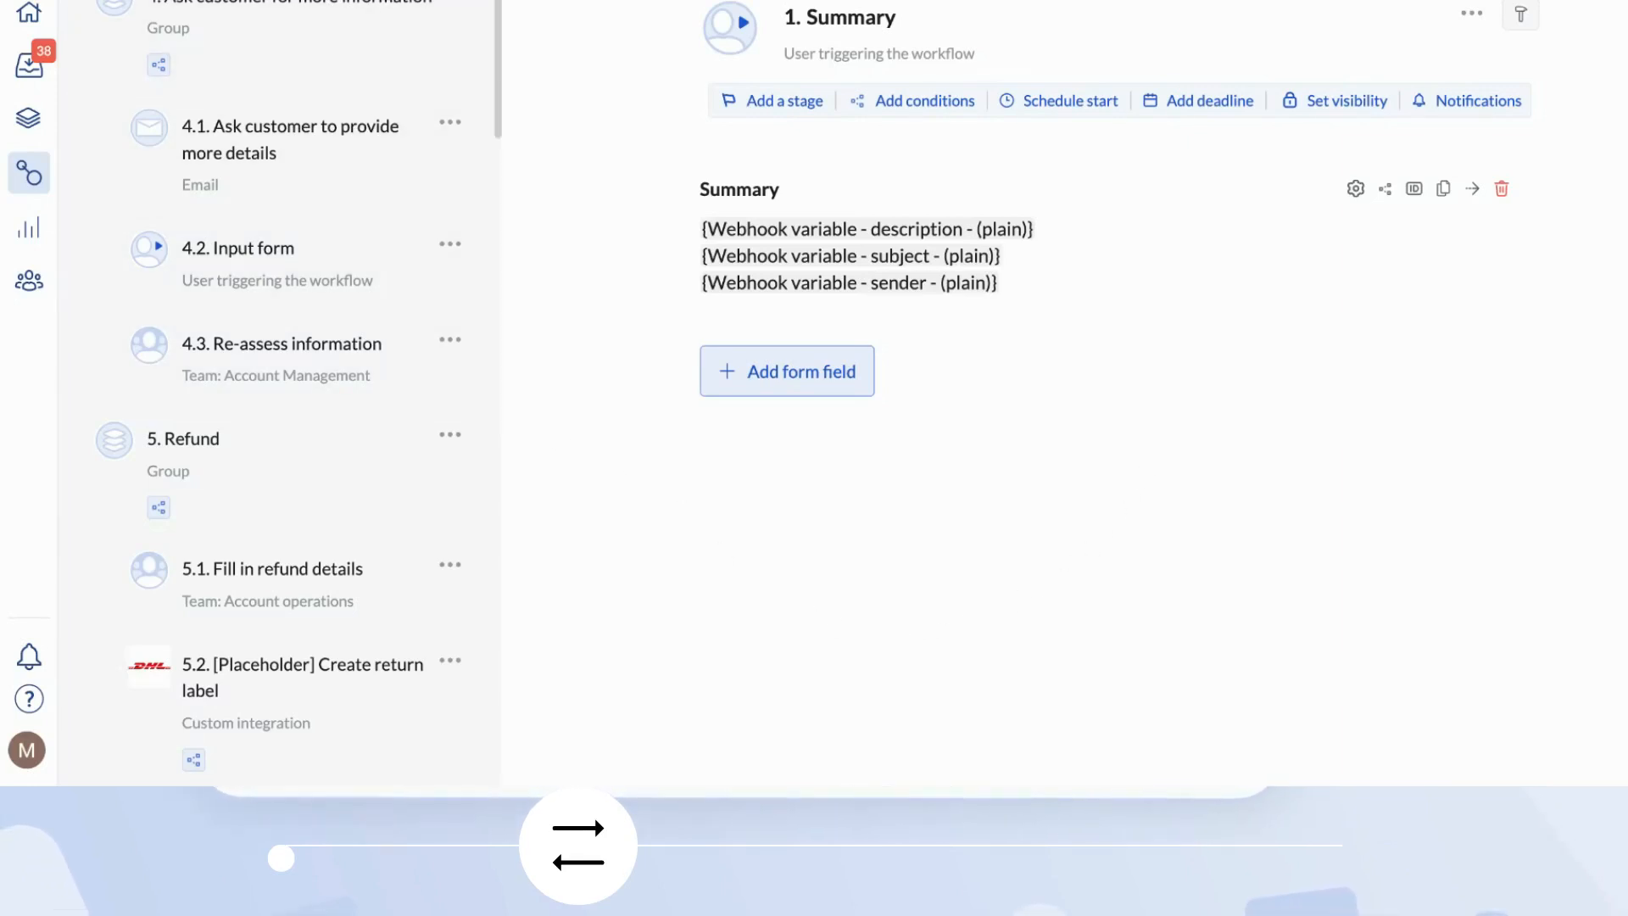
mouse_move(355, 20)
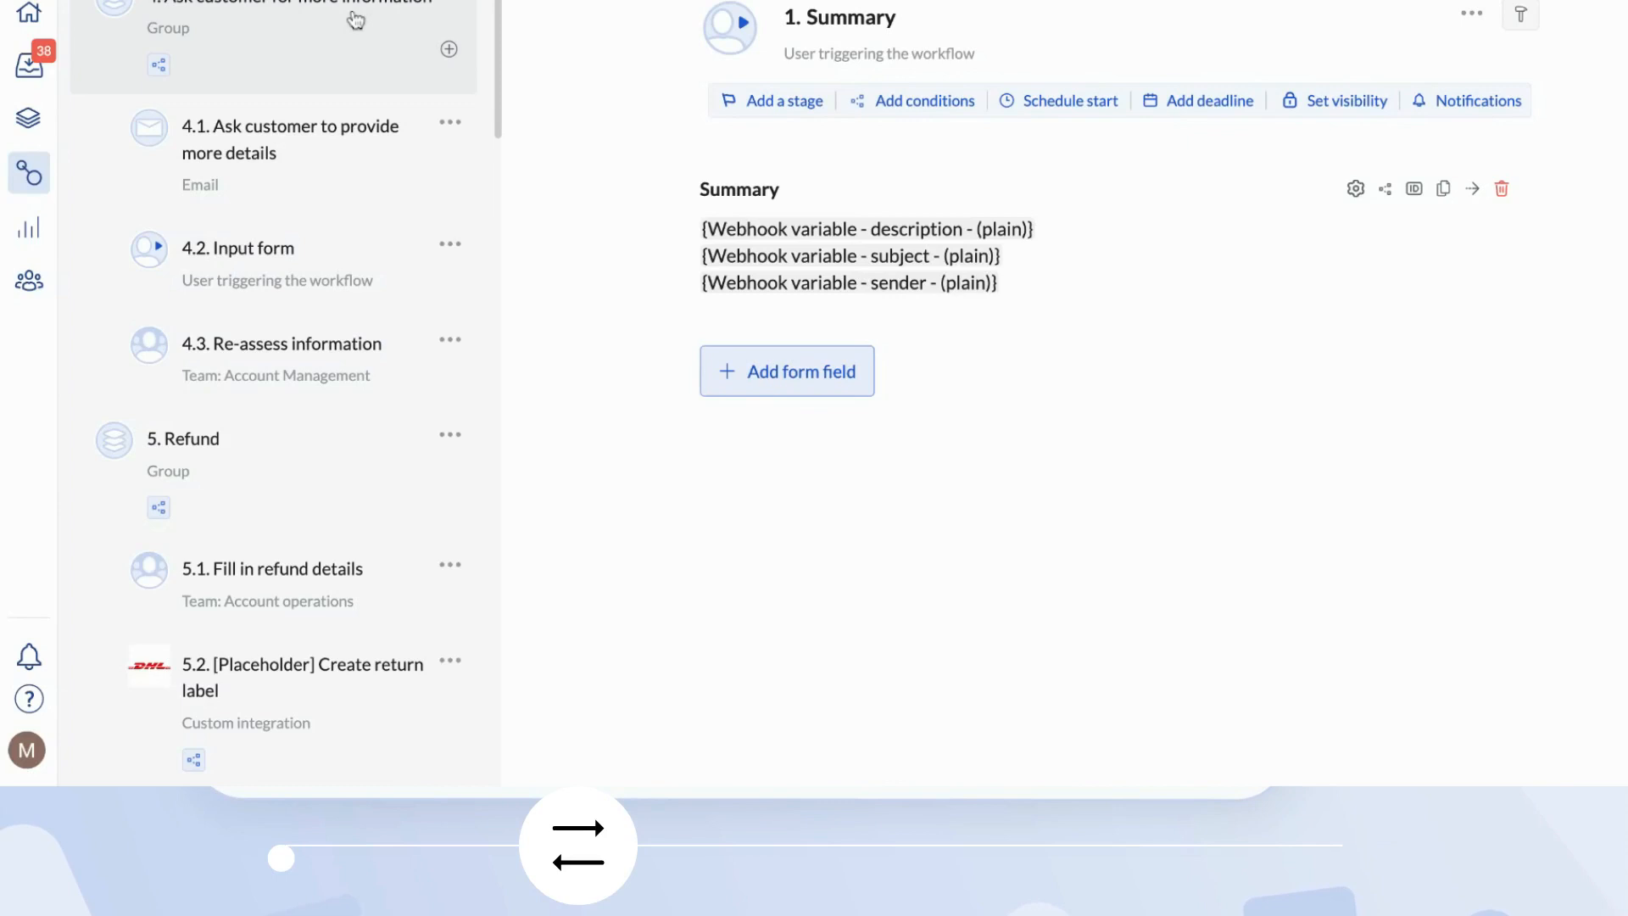